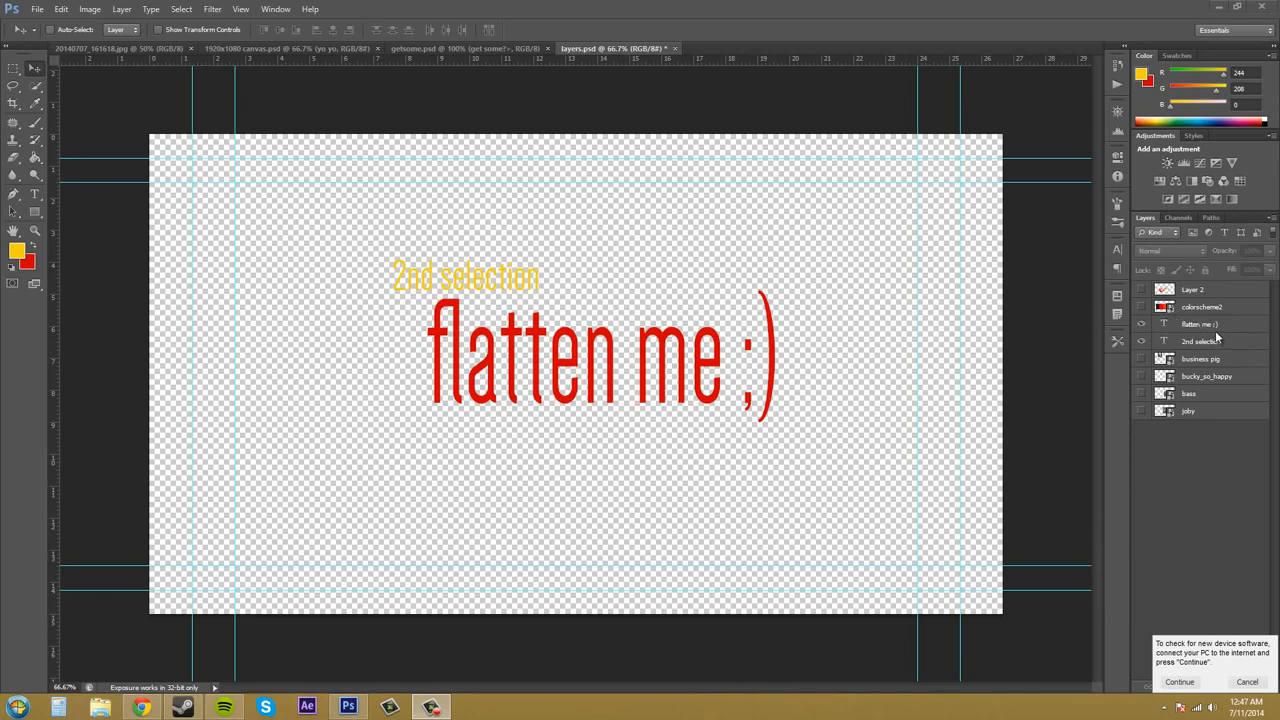
{"action": "mouse_move", "coordinate": [1196, 468]}
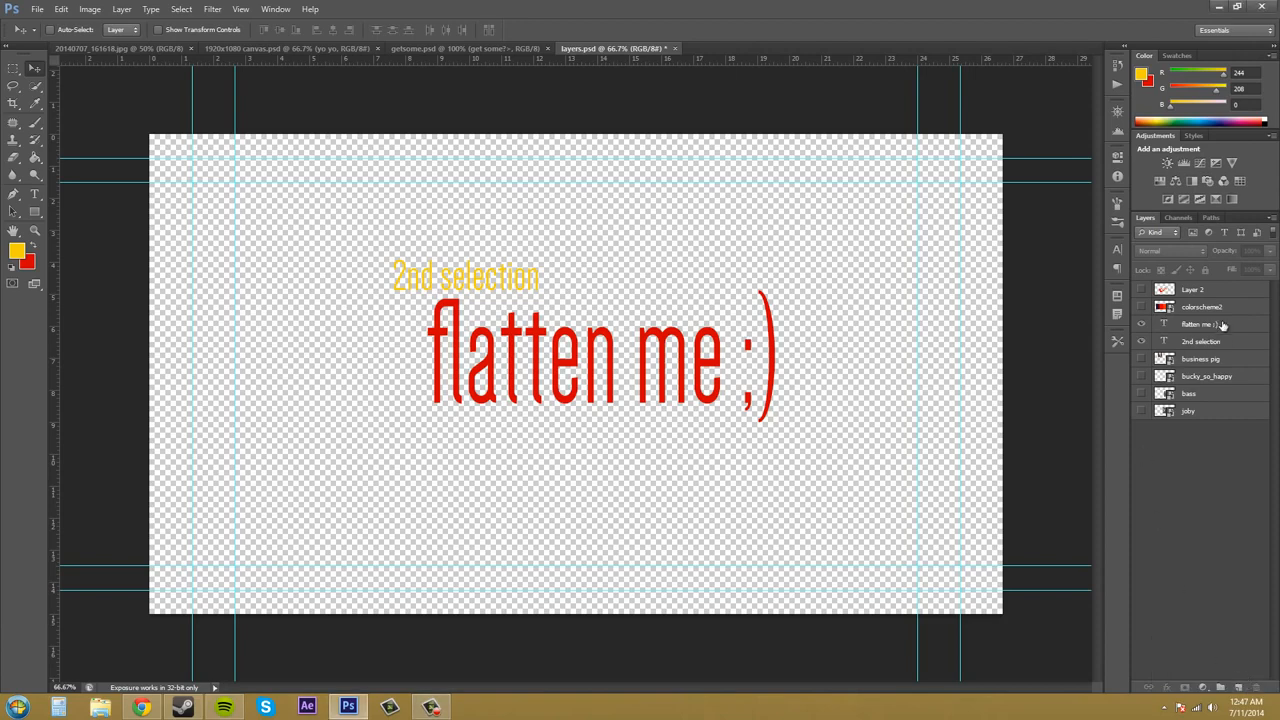
{"action": "mouse_move", "coordinate": [1210, 324]}
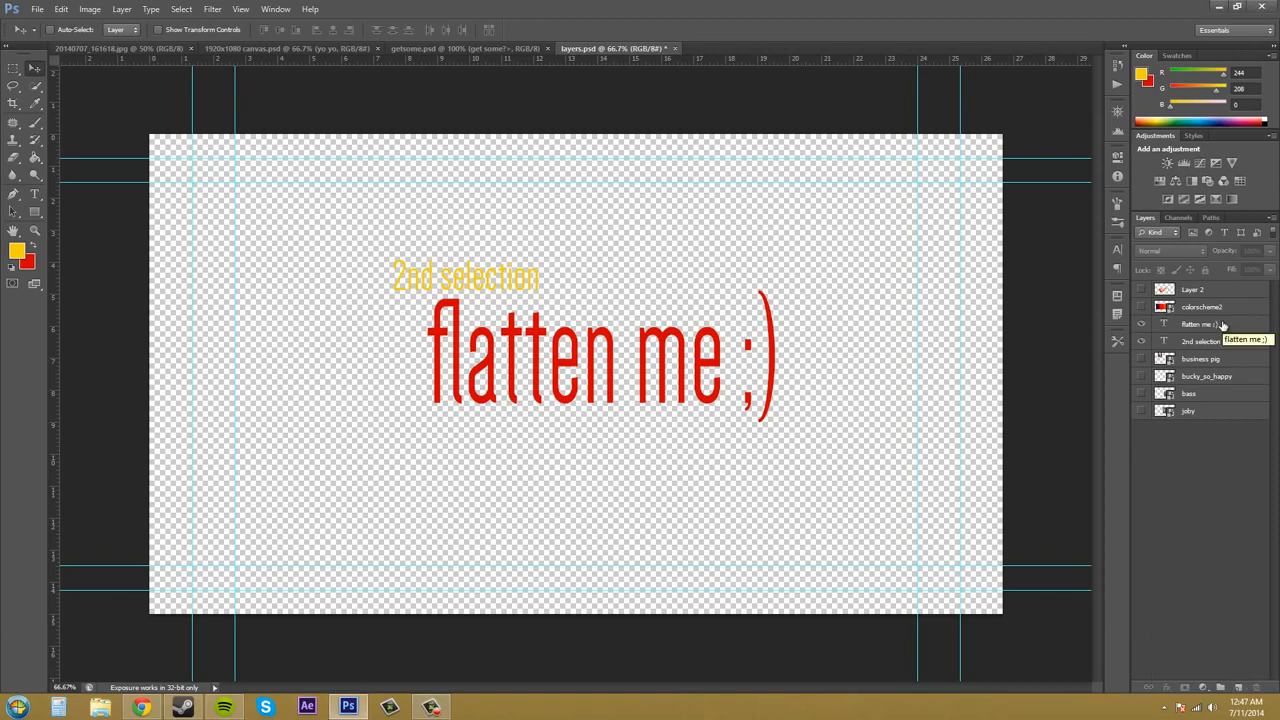
{"action": "mouse_move", "coordinate": [1226, 336]}
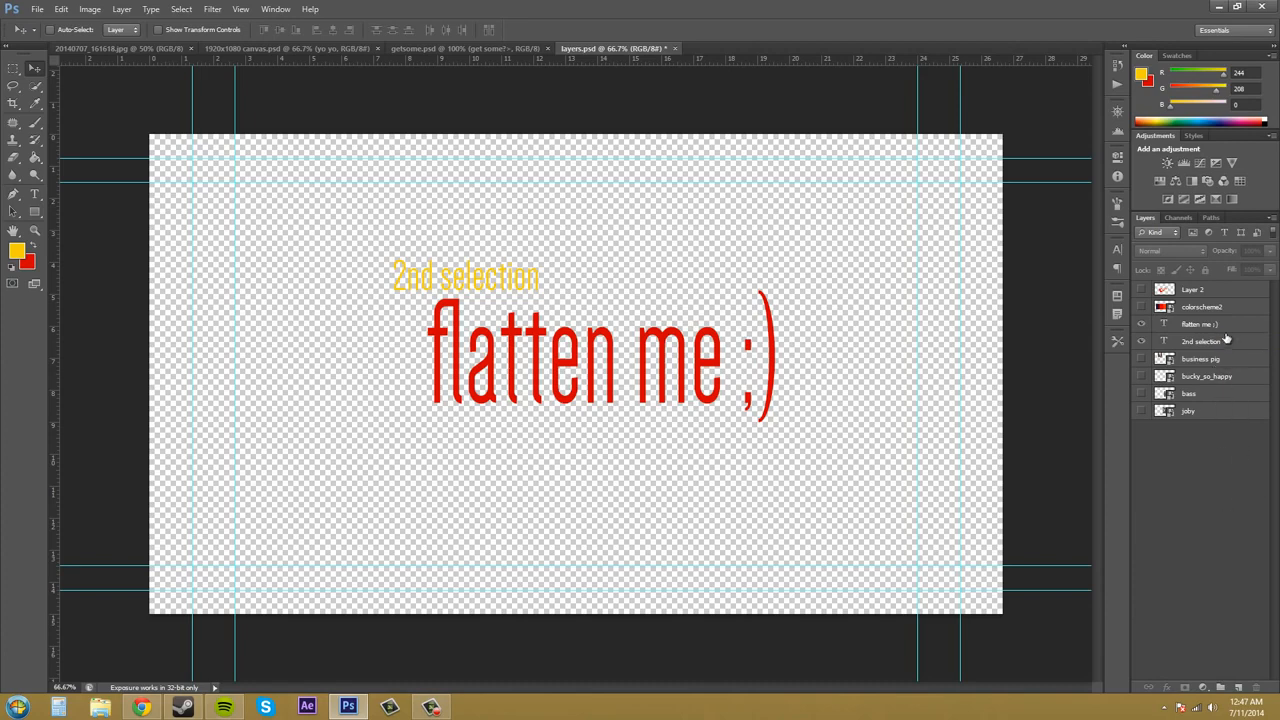
Invoke Flatten Image from a layer's context menu and move the 'Discard hidden layers?' prompt aside
{"action": "left_click", "coordinate": [1200, 324]}
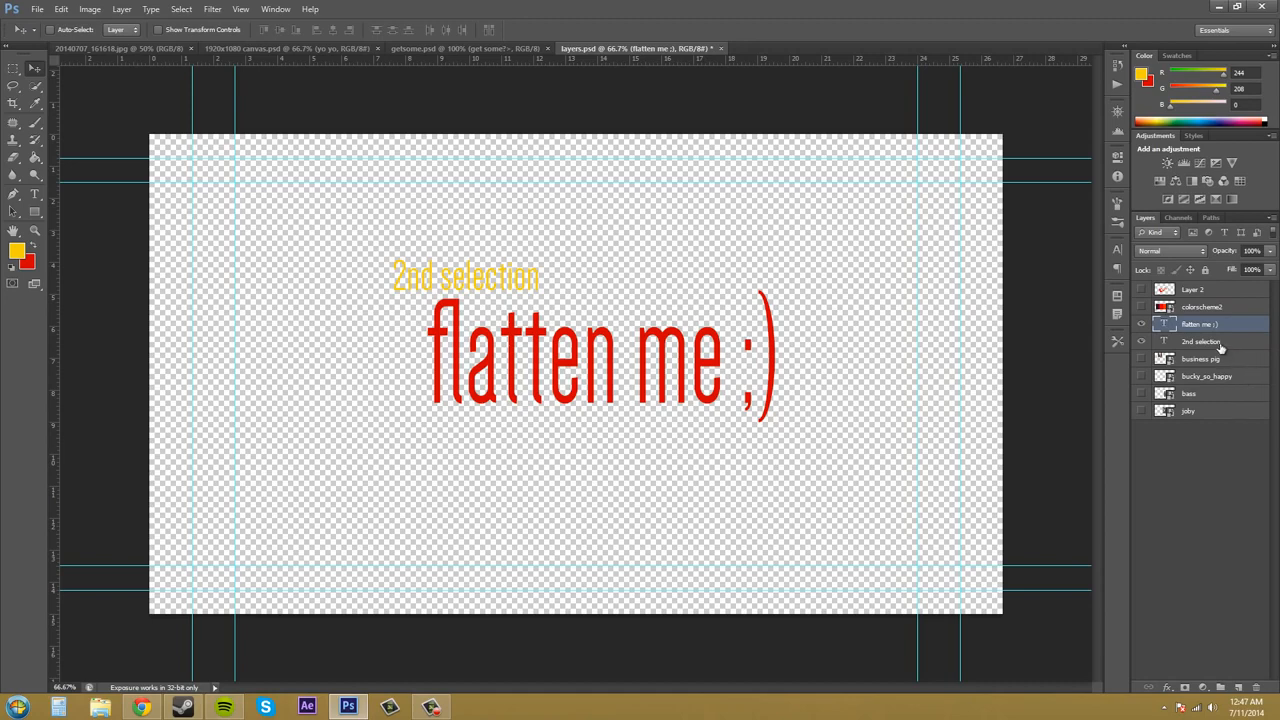
{"action": "left_click", "coordinate": [1200, 340]}
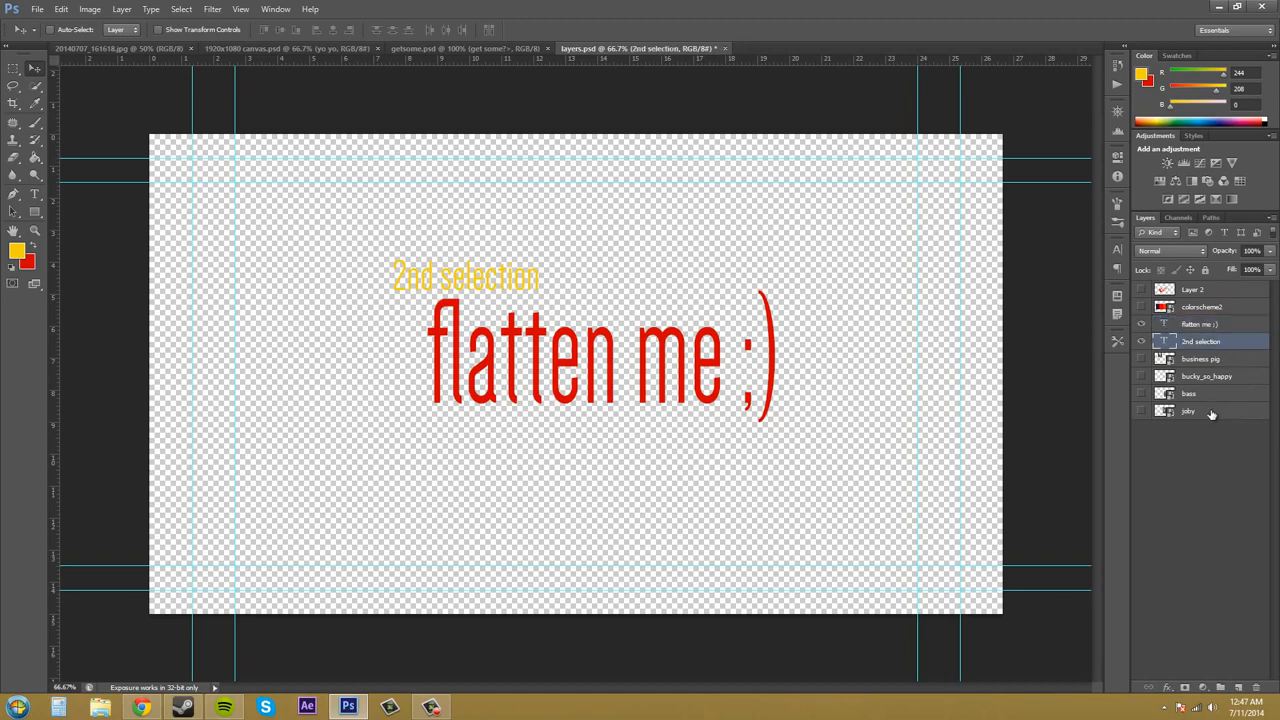
{"action": "right_click", "coordinate": [1188, 412]}
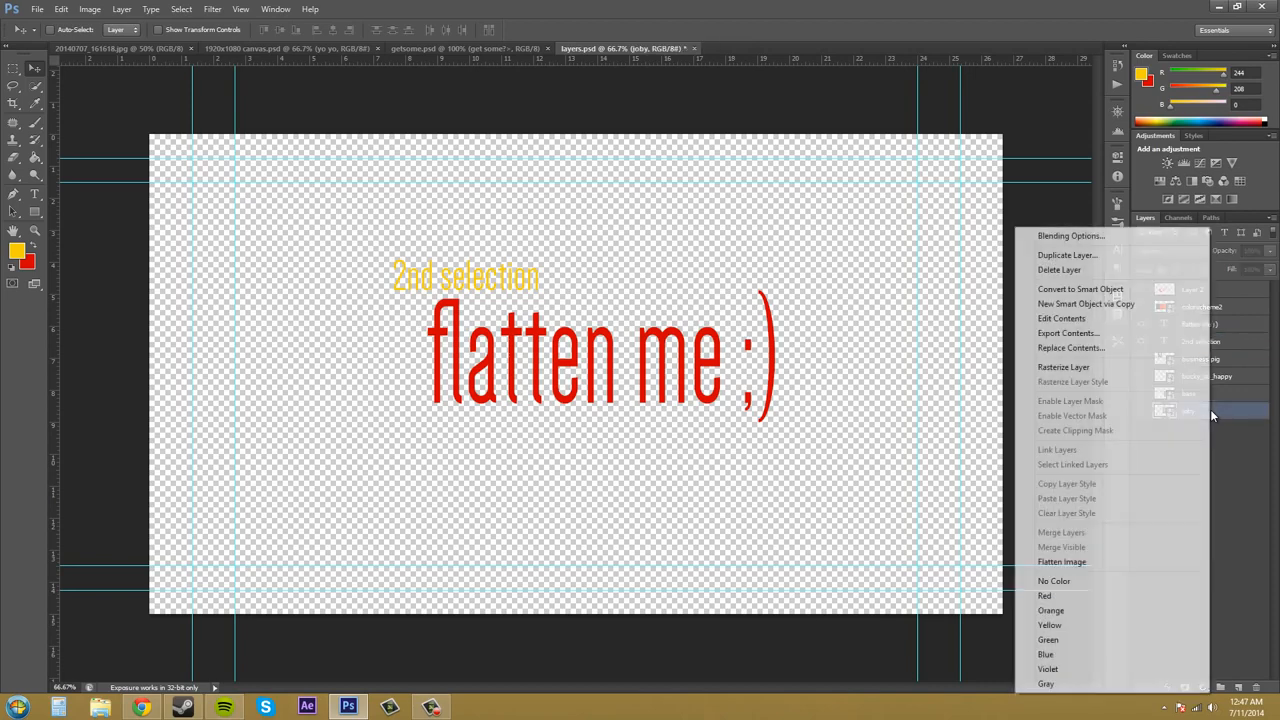
{"action": "mouse_move", "coordinate": [1062, 560]}
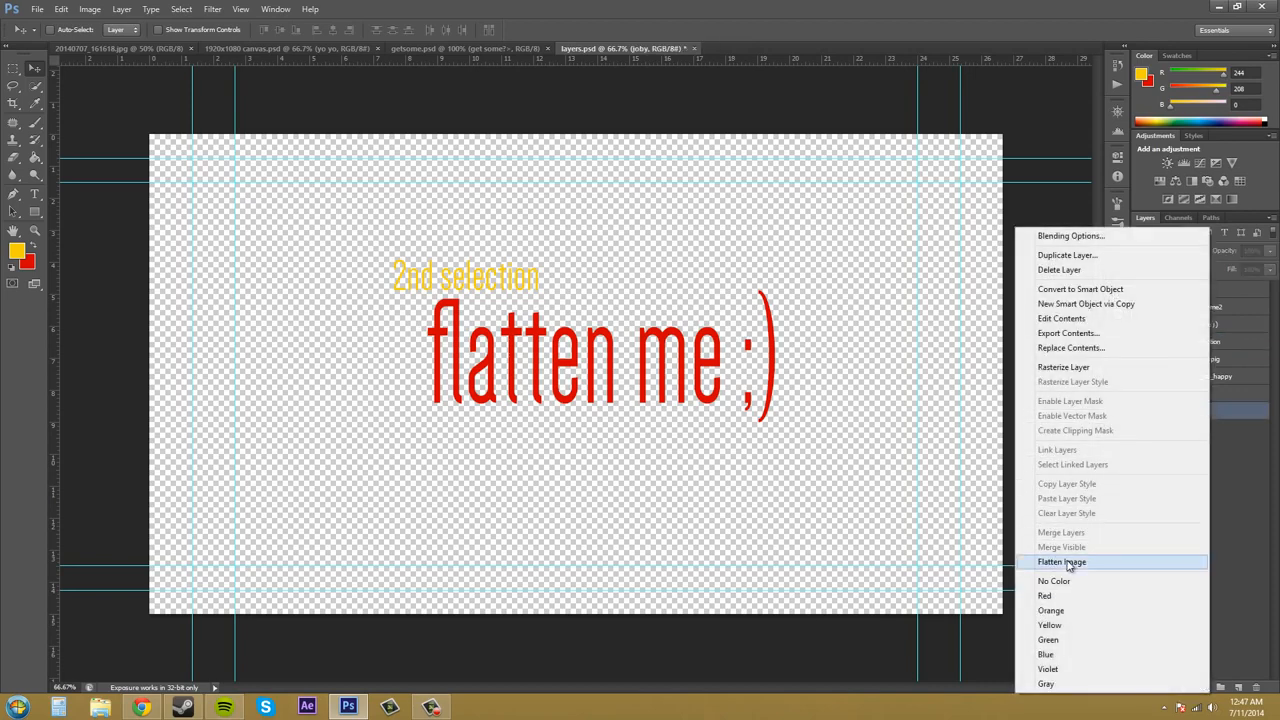
{"action": "left_click", "coordinate": [1060, 560]}
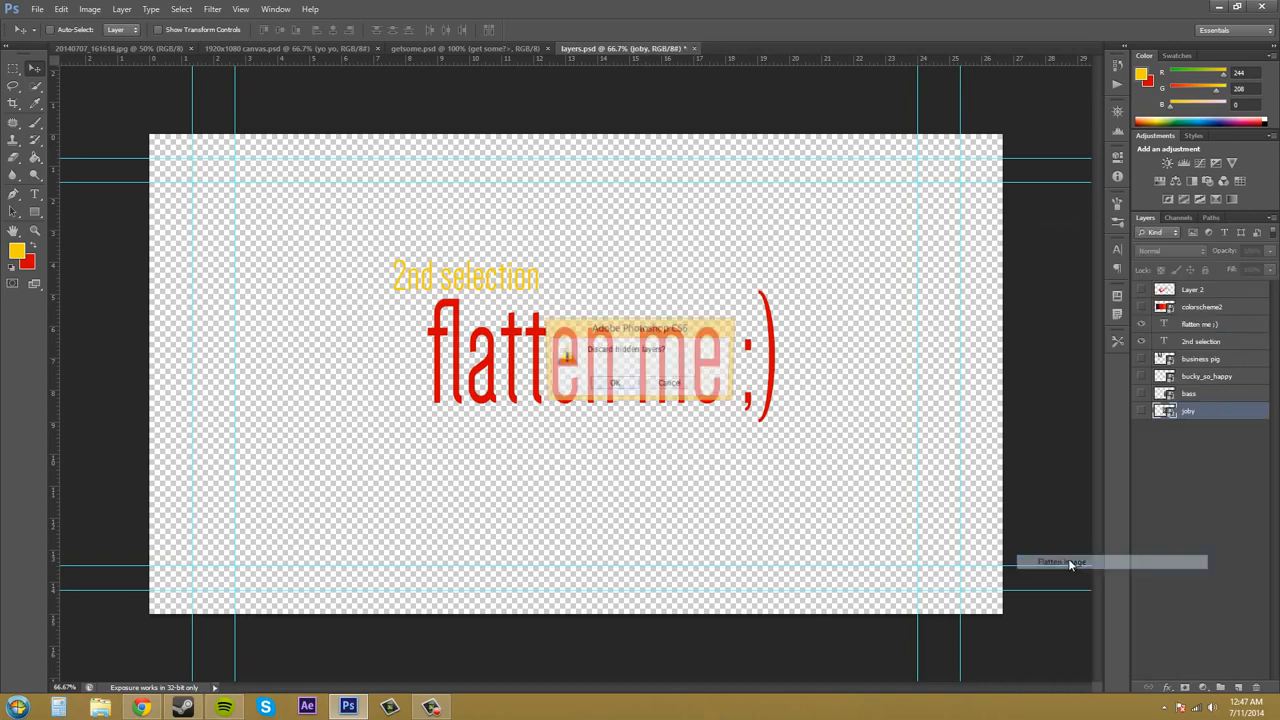
{"action": "left_click", "coordinate": [1060, 560]}
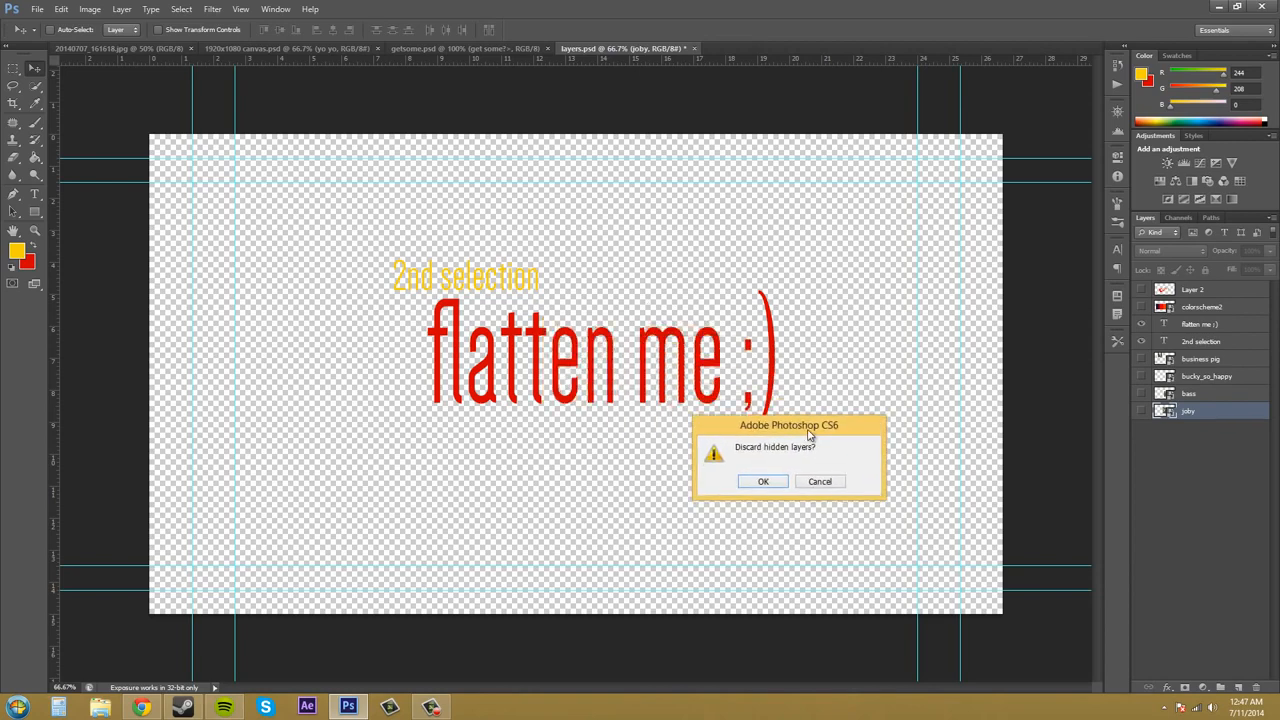
{"action": "left_click_drag", "start_coordinate": [788, 424], "coordinate": [824, 354]}
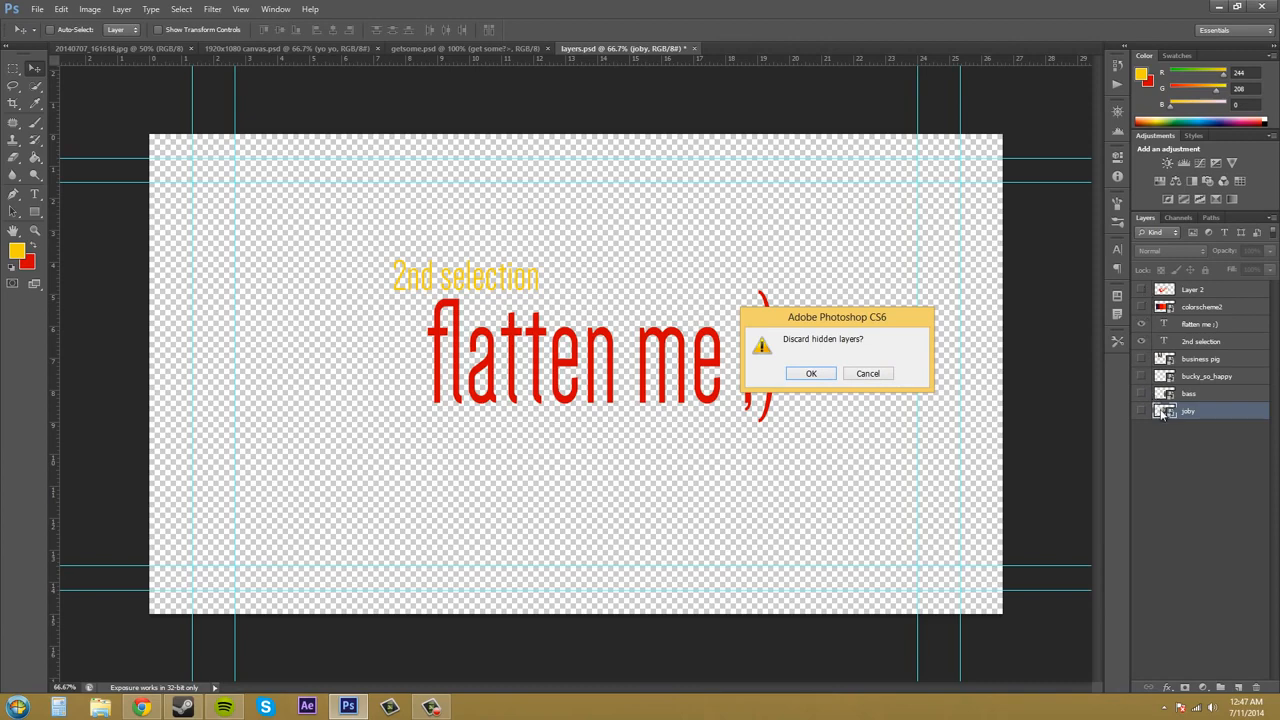
{"action": "mouse_move", "coordinate": [1188, 464]}
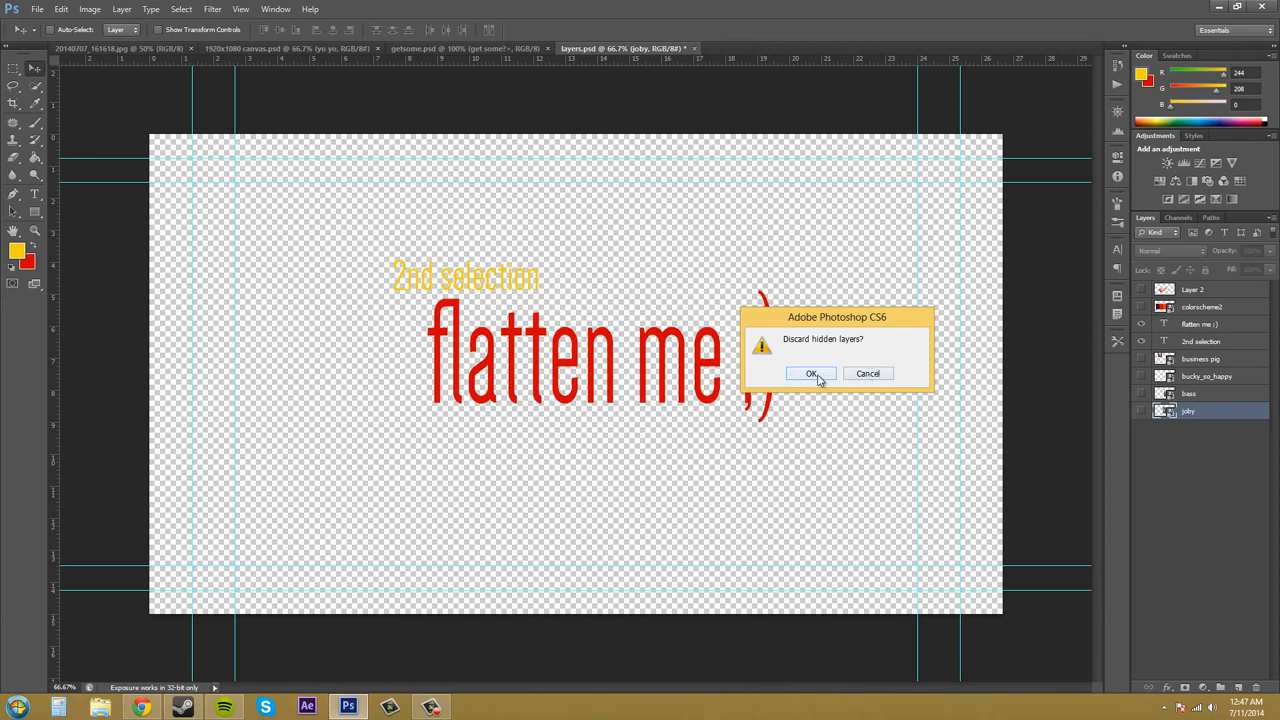
Confirm discarding hidden layers so the image flattens into one white Background layer
{"action": "left_click", "coordinate": [812, 374]}
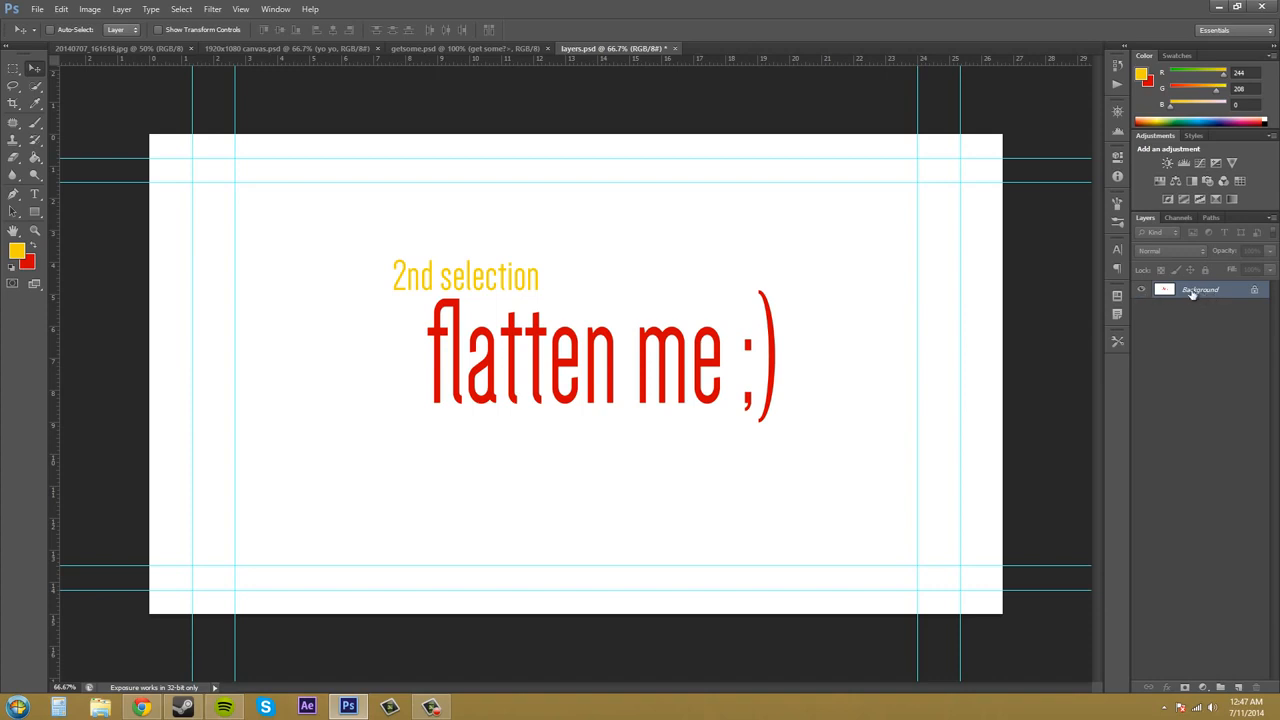
{"action": "mouse_move", "coordinate": [1200, 288]}
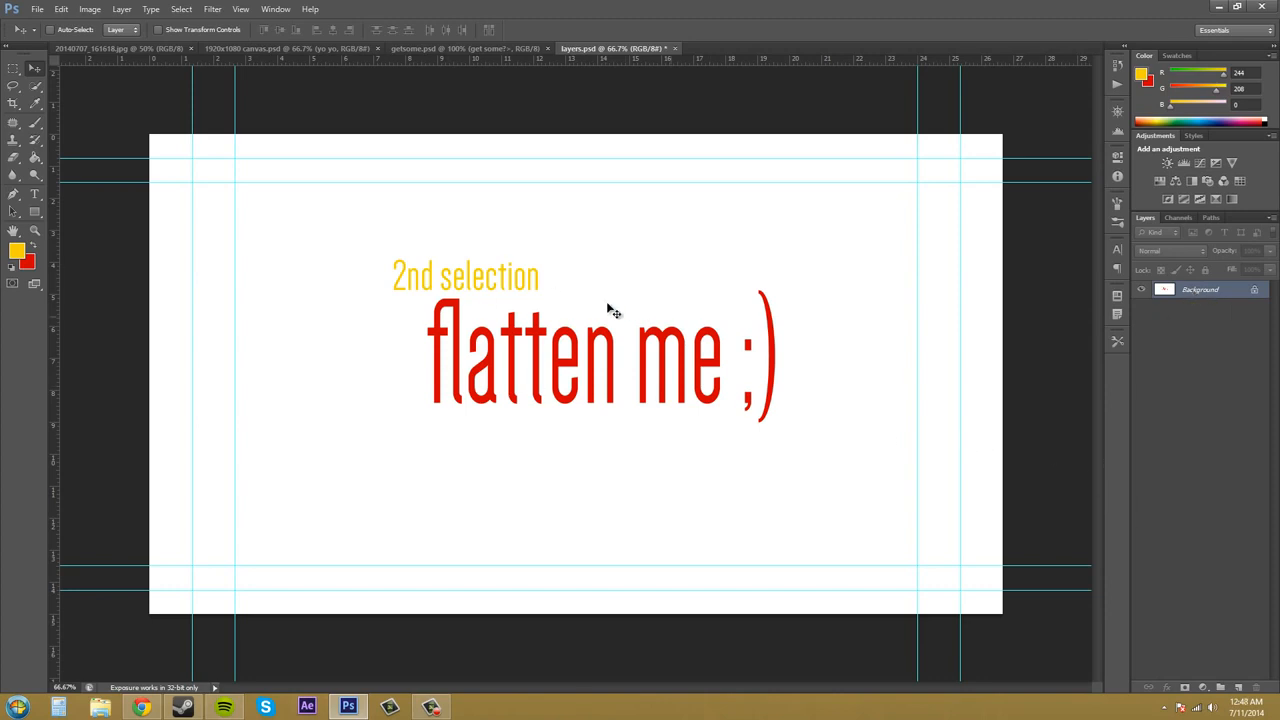
{"action": "mouse_move", "coordinate": [70, 160]}
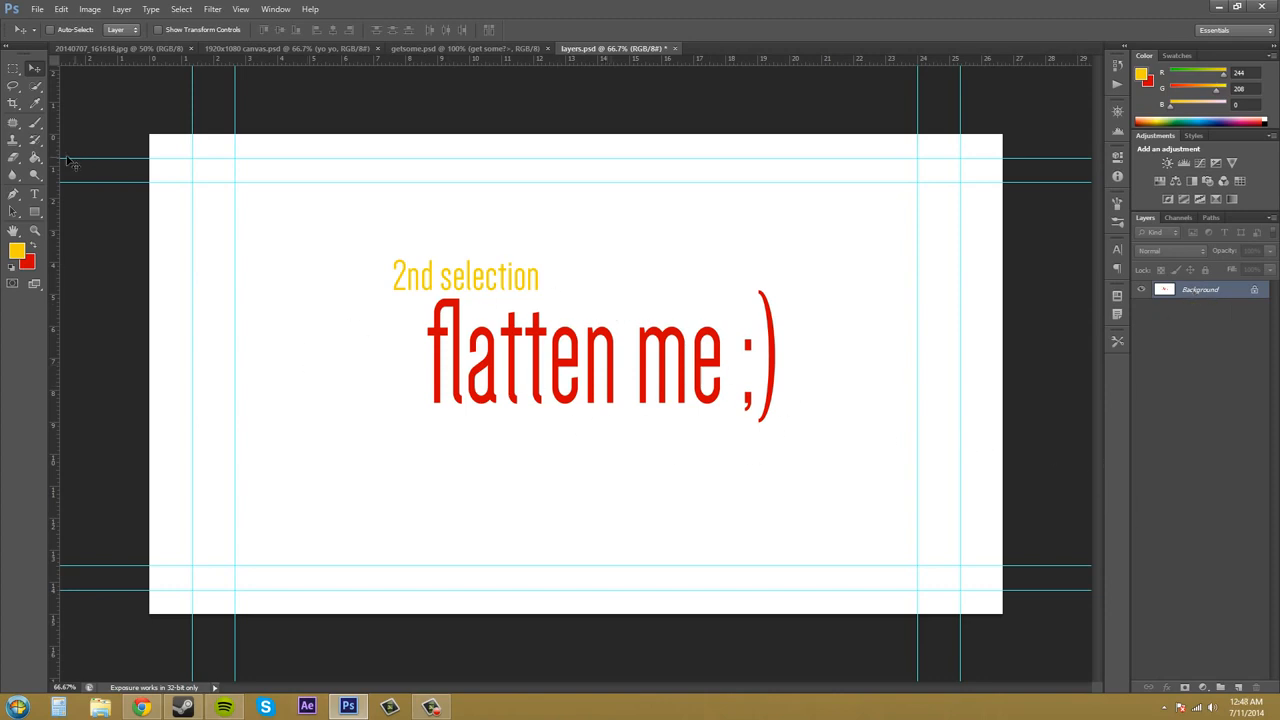
Paint a red brush scribble across the 'flatten me' text on the flattened Background
{"action": "left_click_drag", "start_coordinate": [410, 344], "coordinate": [660, 364]}
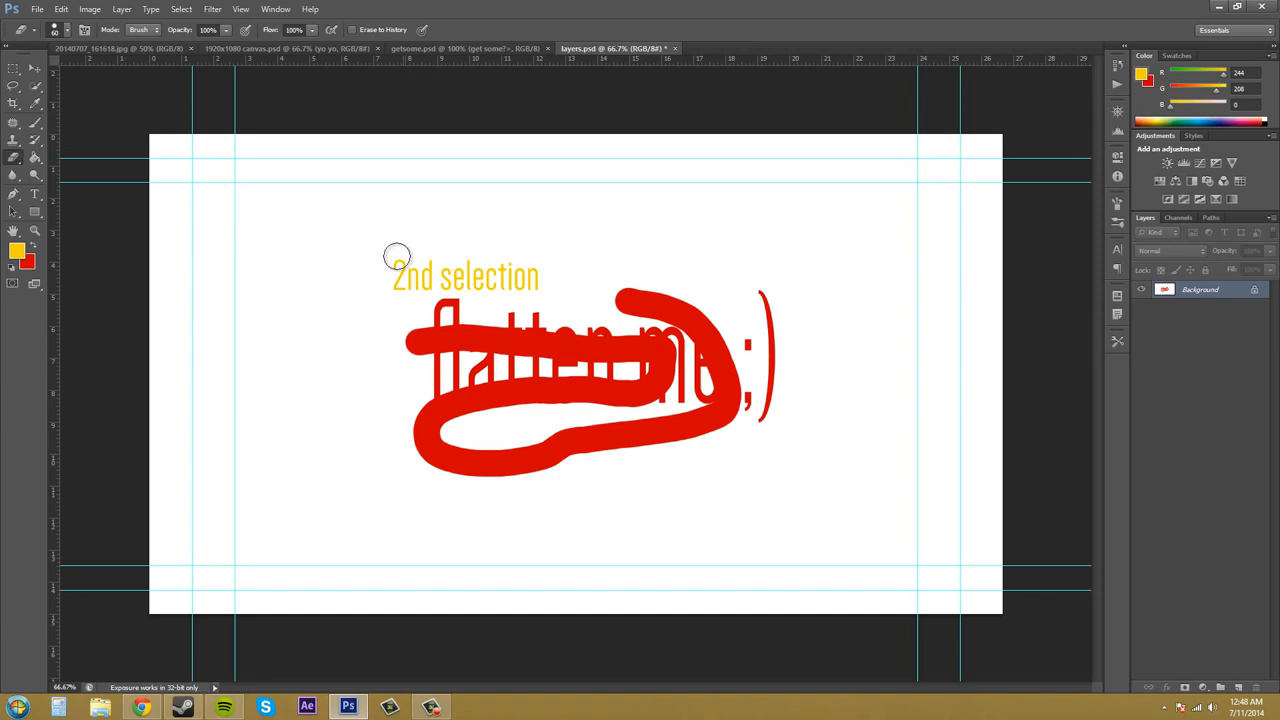
{"action": "mouse_move", "coordinate": [344, 248]}
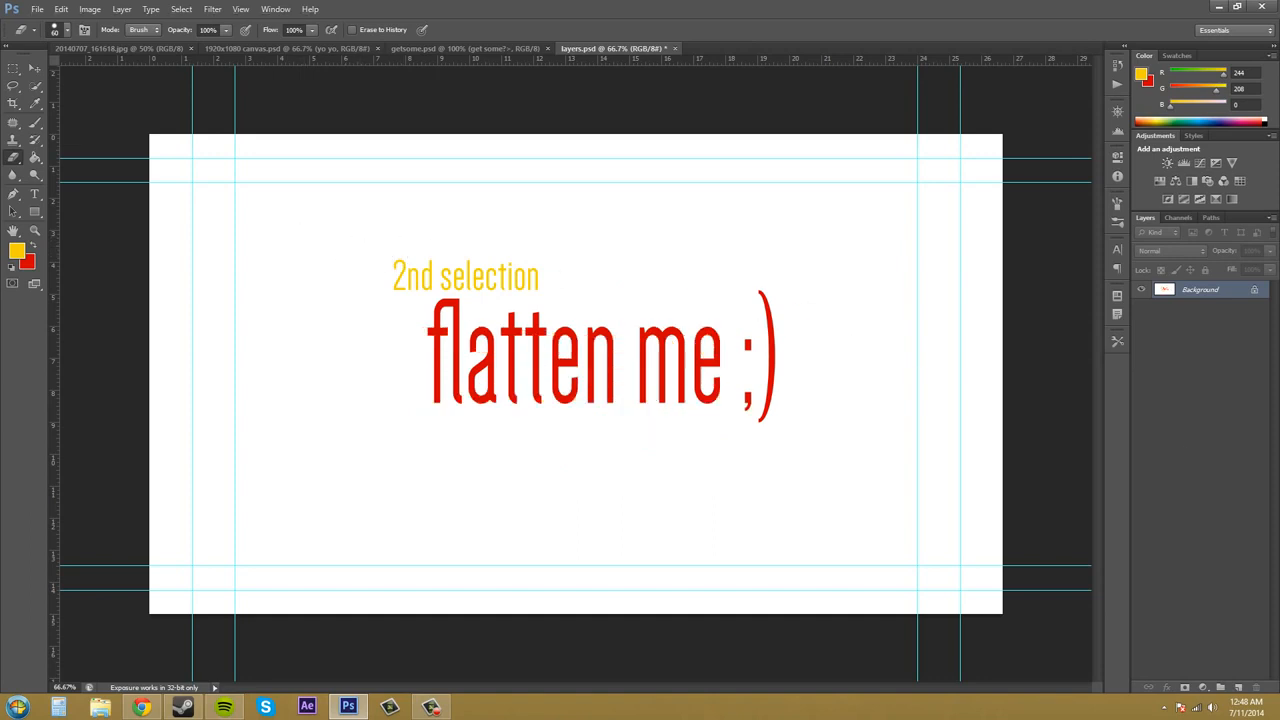
{"action": "mouse_move", "coordinate": [1116, 504]}
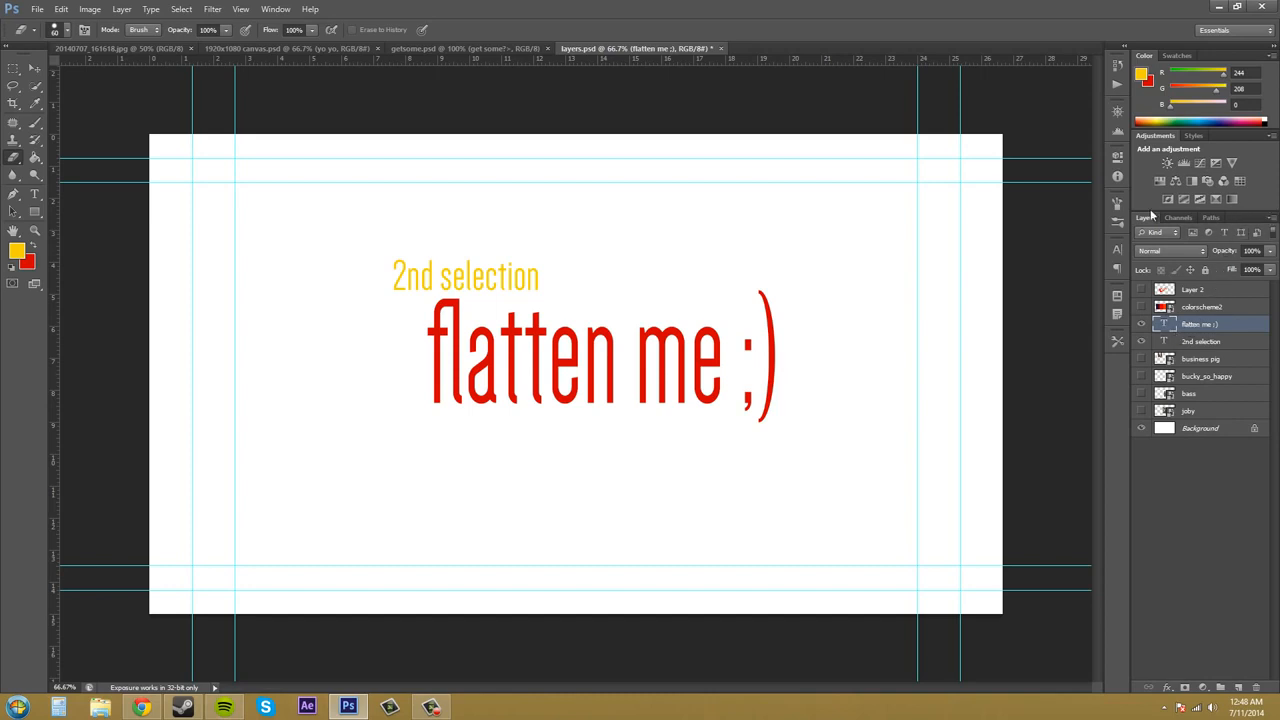
Start Flatten Image from the Layers panel menu, then cancel to keep the hidden photo layers
{"action": "left_click", "coordinate": [1272, 216]}
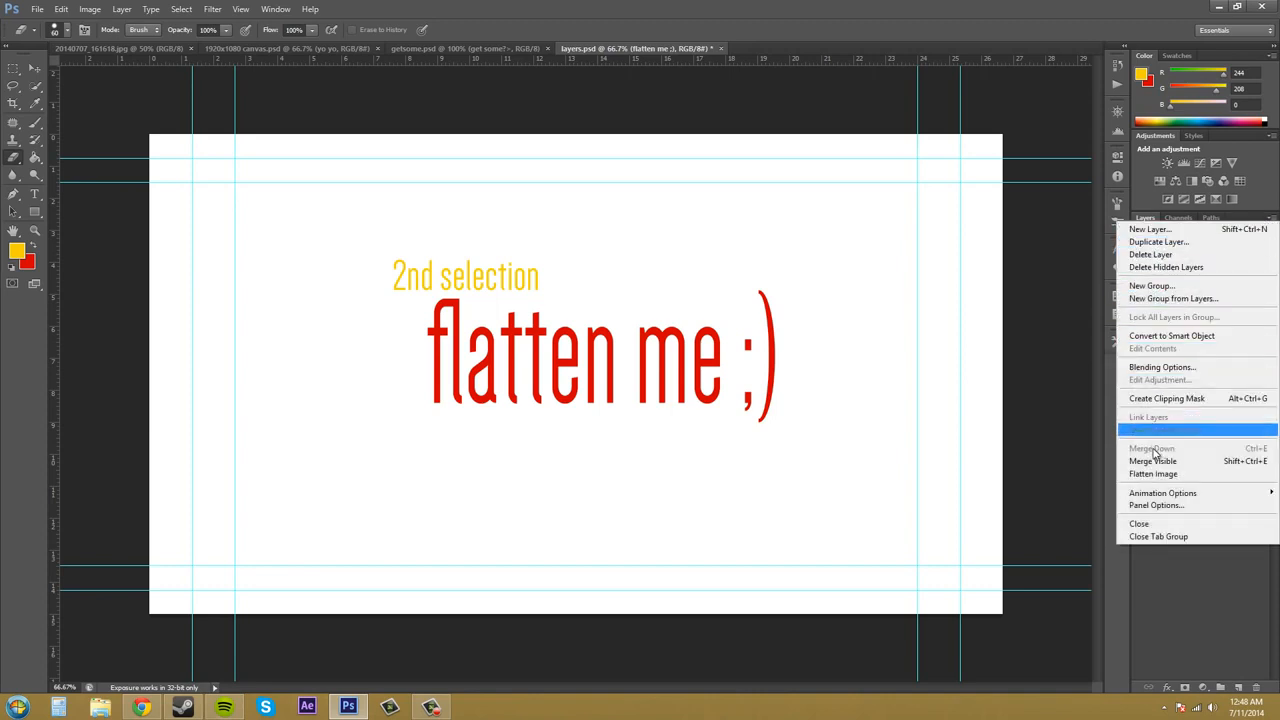
{"action": "left_click", "coordinate": [1152, 472]}
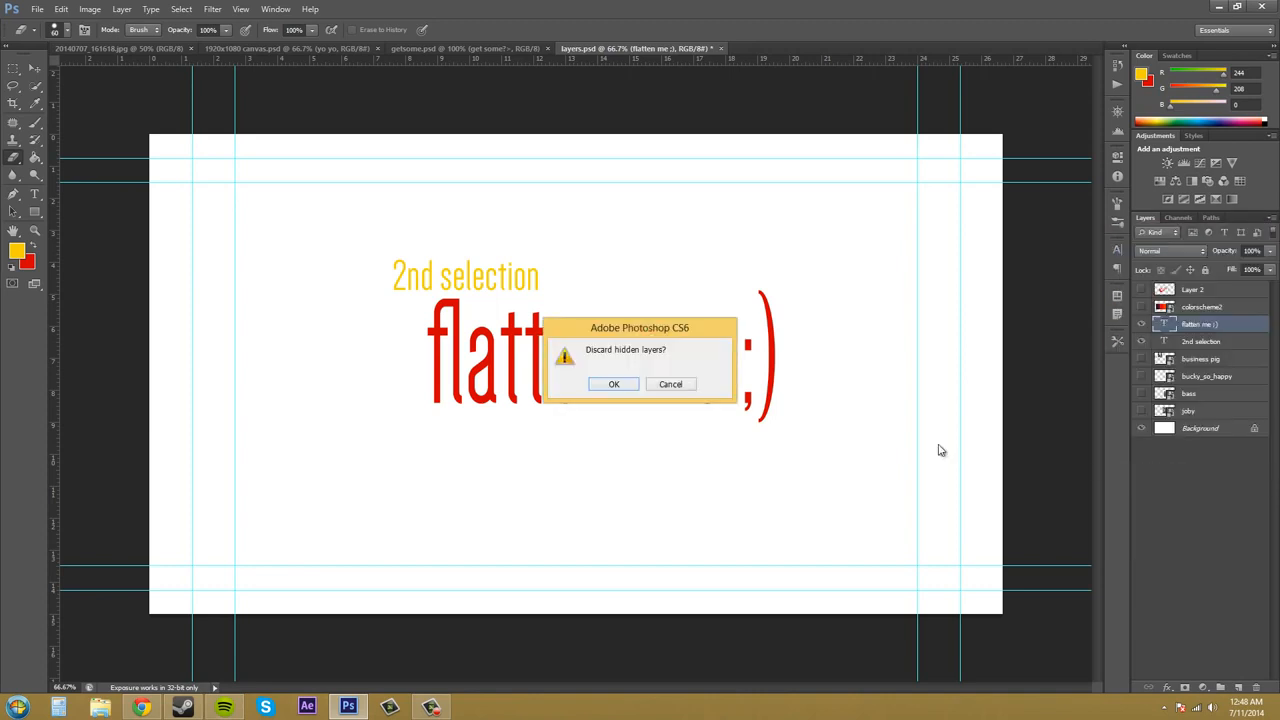
{"action": "left_click", "coordinate": [612, 384]}
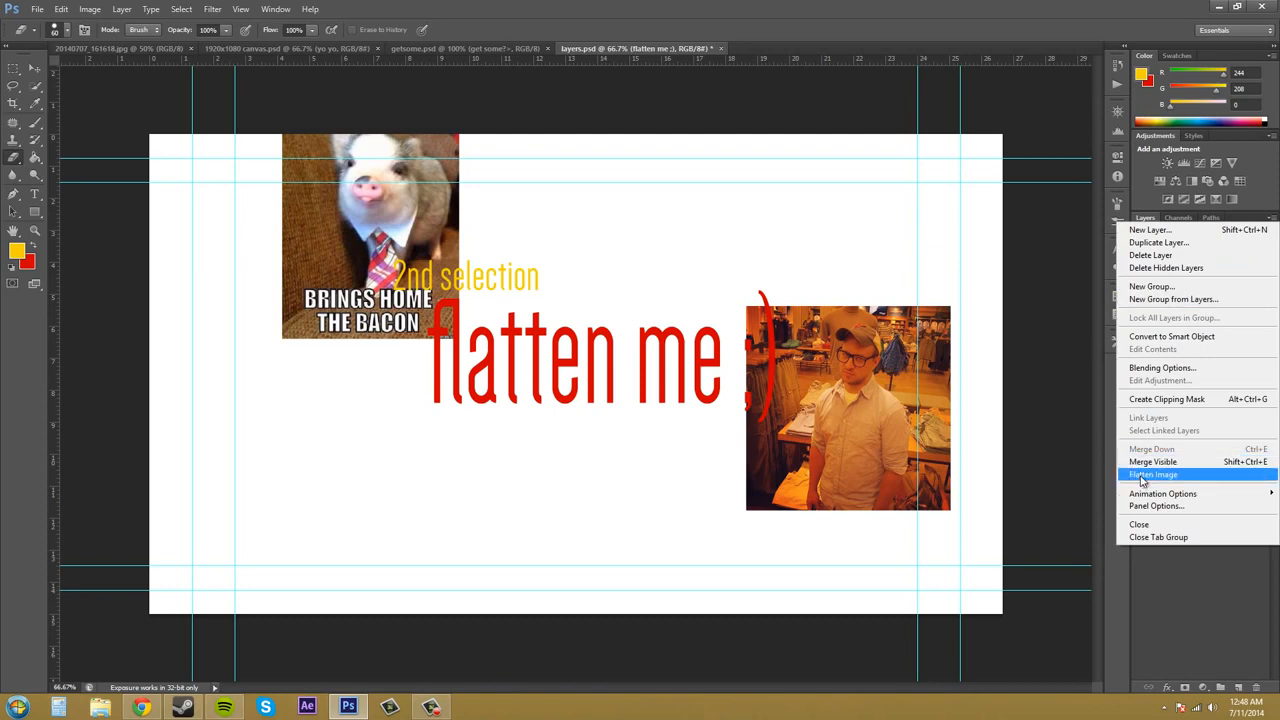
Flatten the image so the pig photo, portrait and text merge into one Background layer
{"action": "left_click", "coordinate": [1156, 474]}
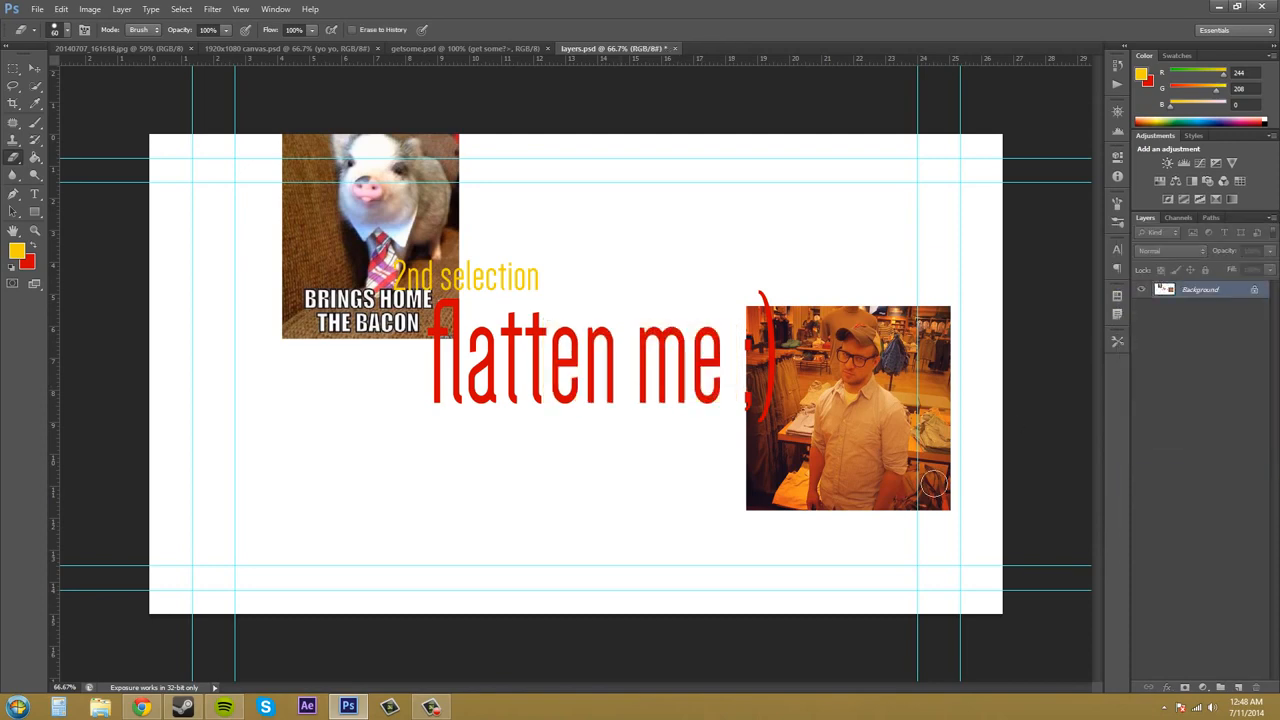
{"action": "mouse_move", "coordinate": [410, 192]}
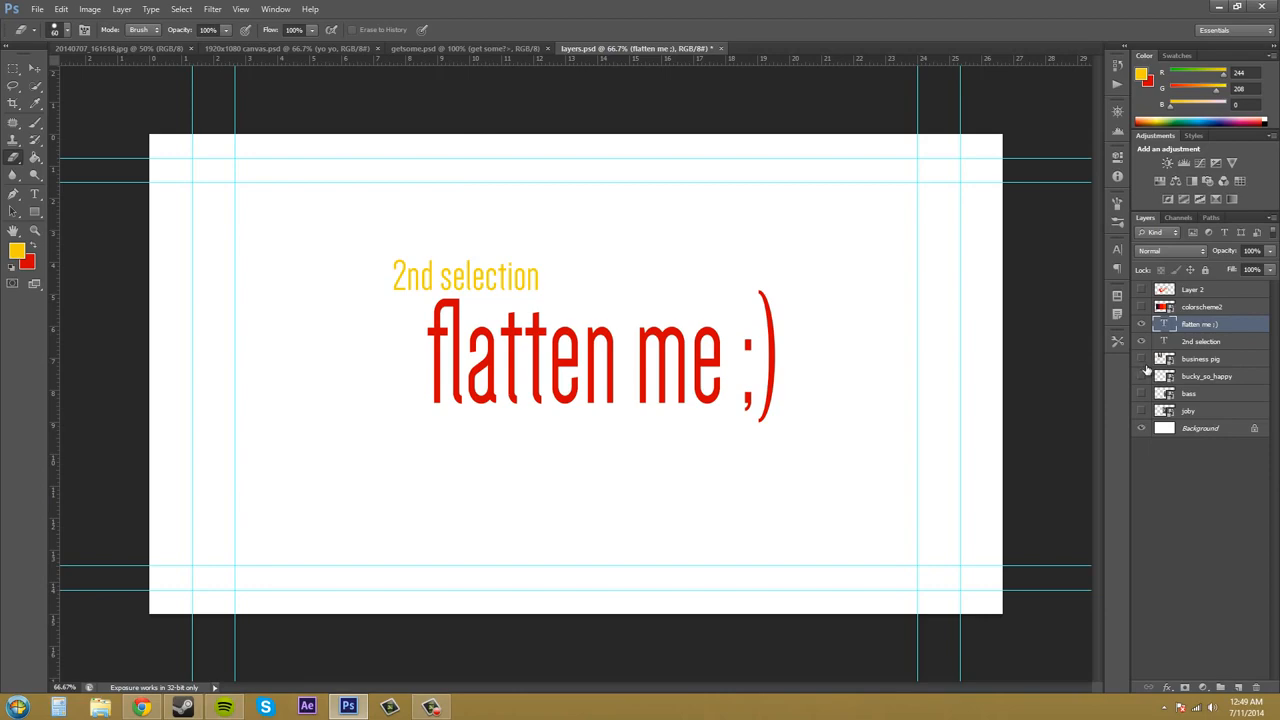
Flatten all layers via the Layers panel menu into a single white Background with only the text
{"action": "left_click", "coordinate": [1188, 412]}
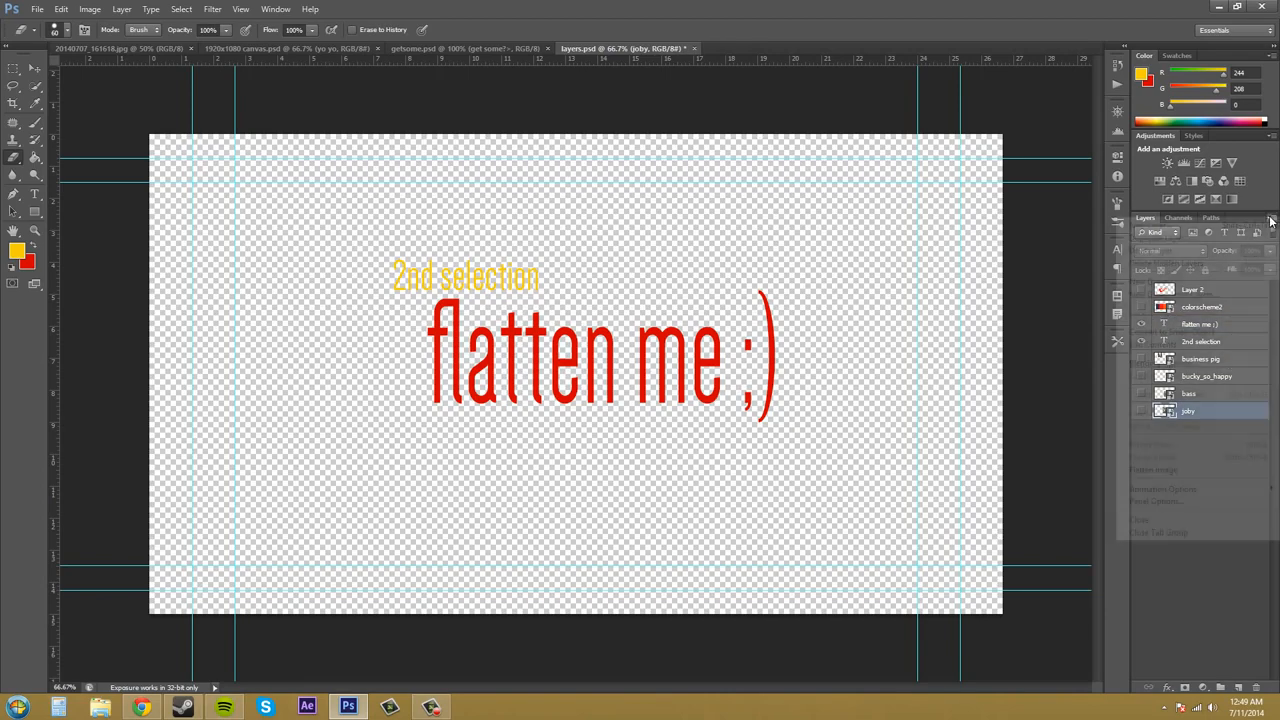
{"action": "left_click", "coordinate": [1272, 218]}
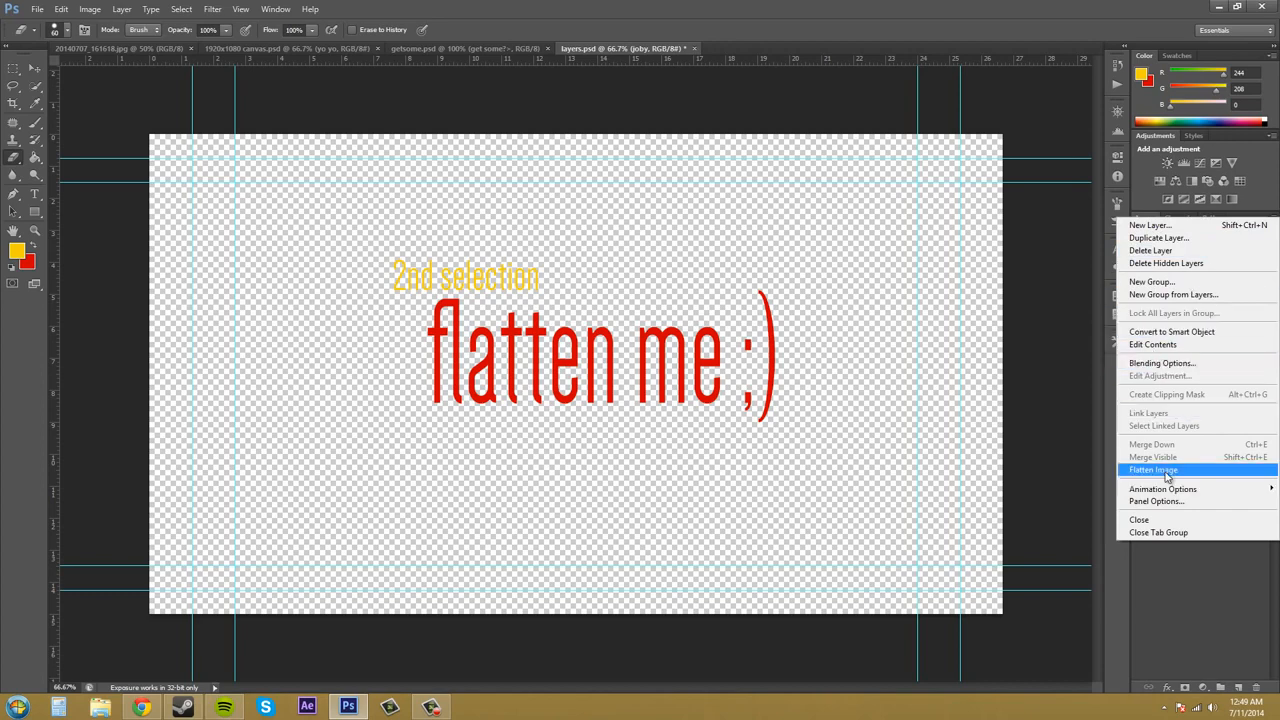
{"action": "left_click", "coordinate": [1154, 468]}
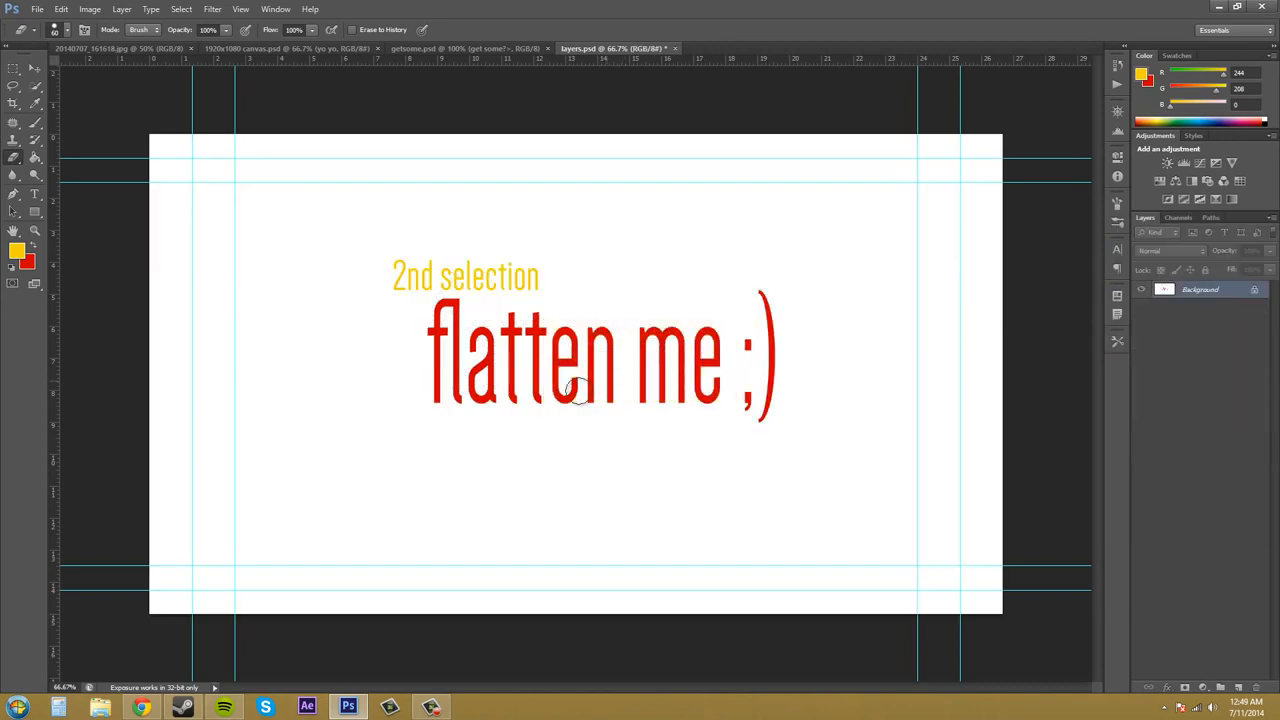
{"action": "mouse_move", "coordinate": [108, 330]}
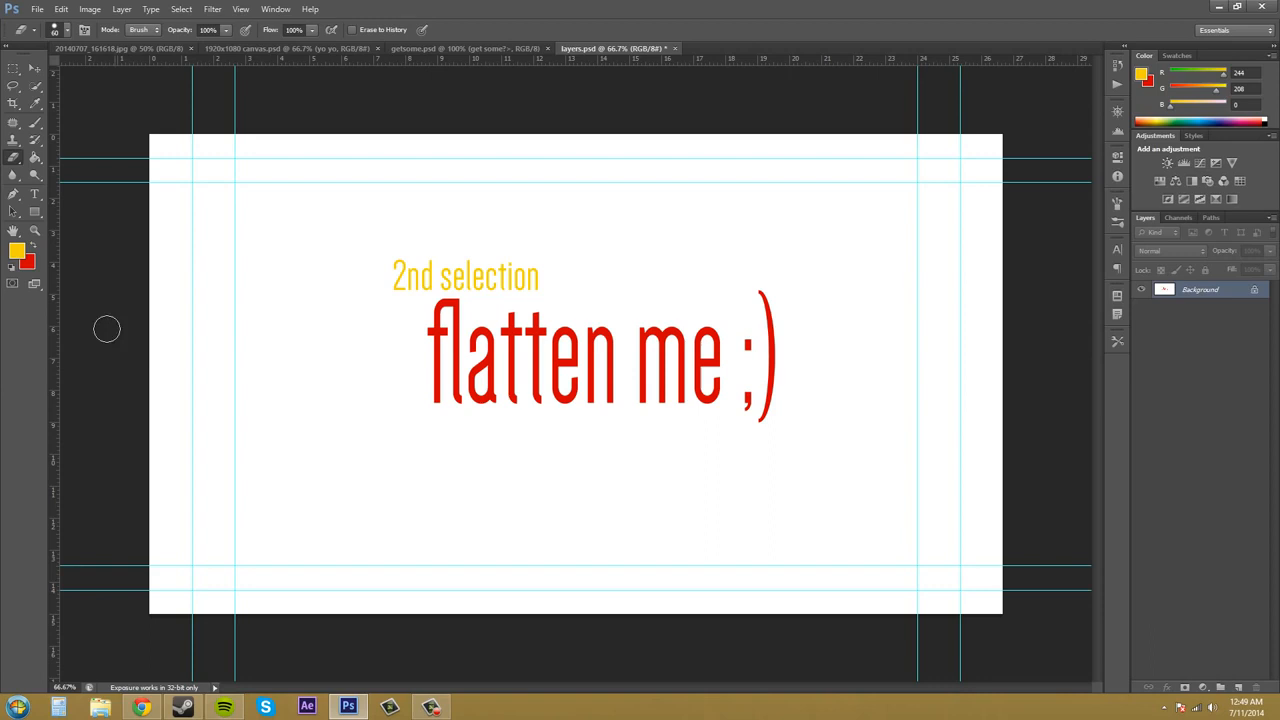
{"action": "mouse_move", "coordinate": [988, 144]}
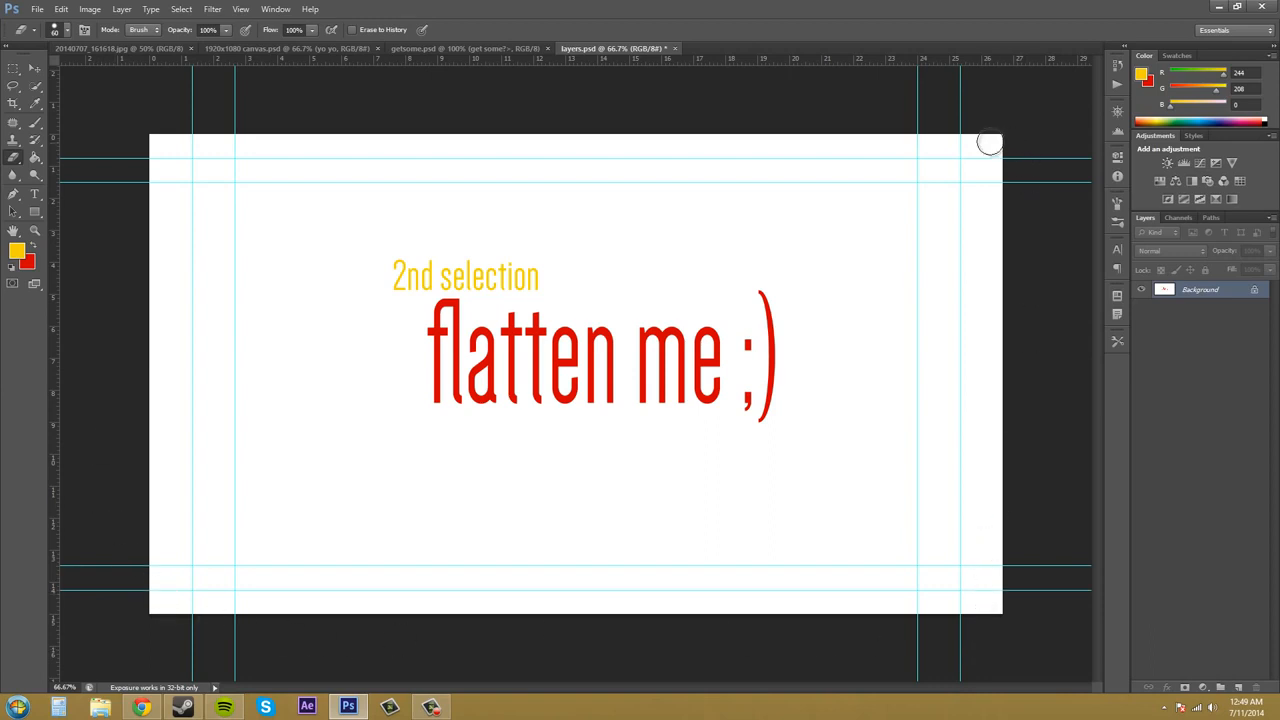